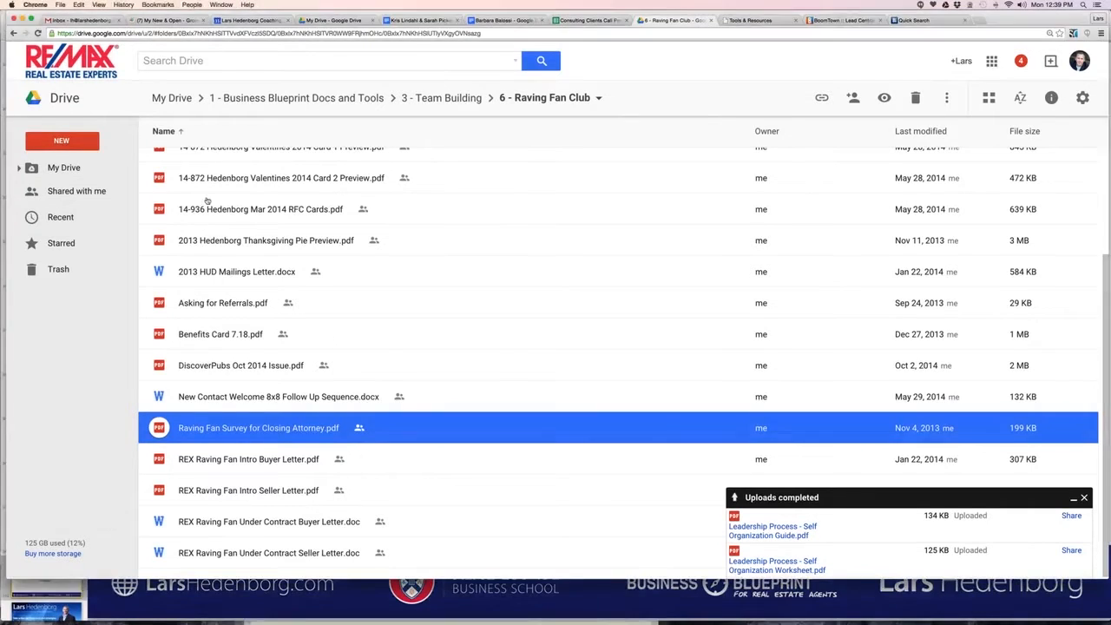
- Go up to Business Blueprint Docs and Tools and preview Buyer C2C Duties.pdf
scroll(up, 3)
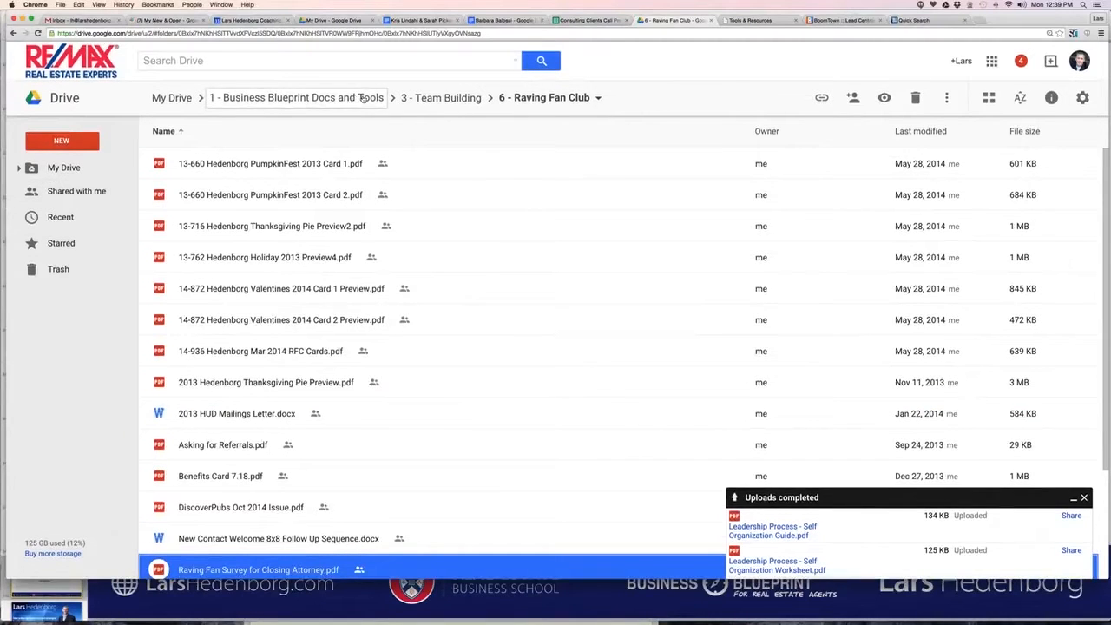
click(441, 97)
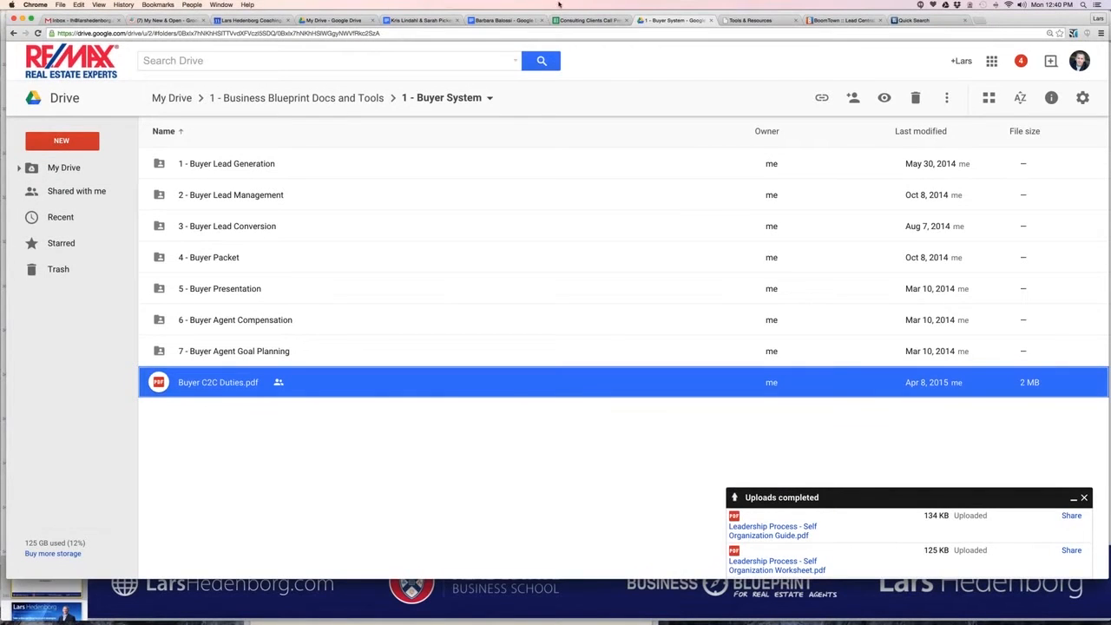
double_click(218, 382)
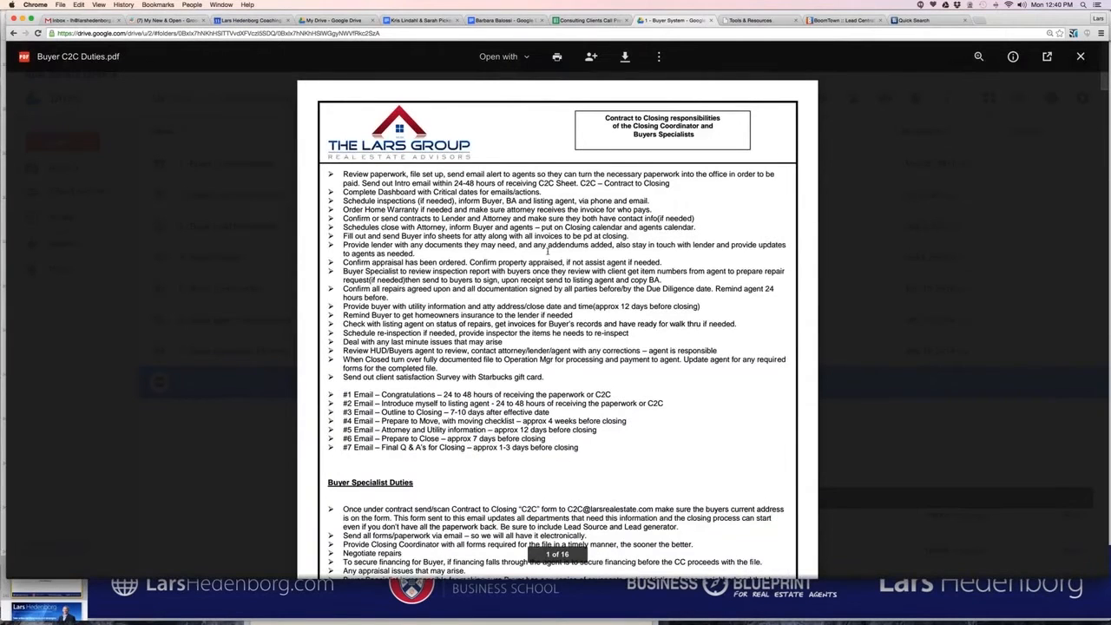